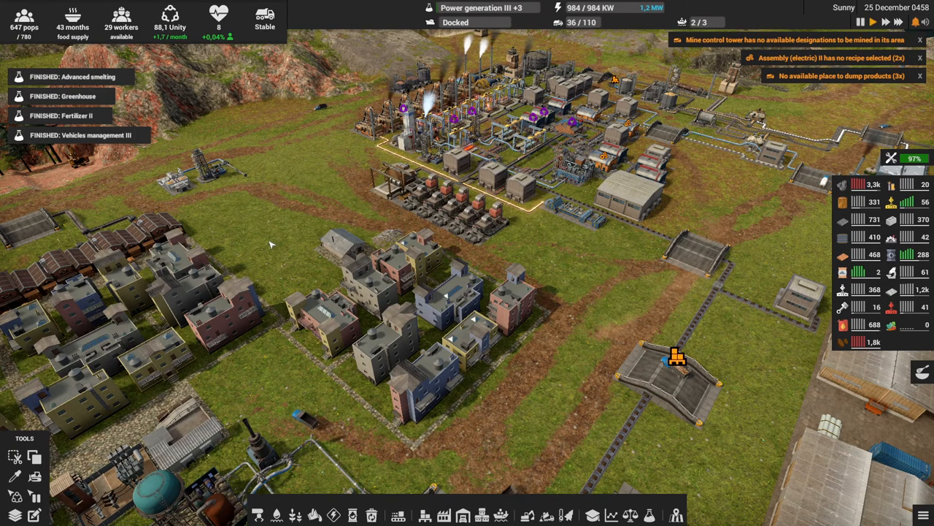
pyautogui.moveTo(446, 315)
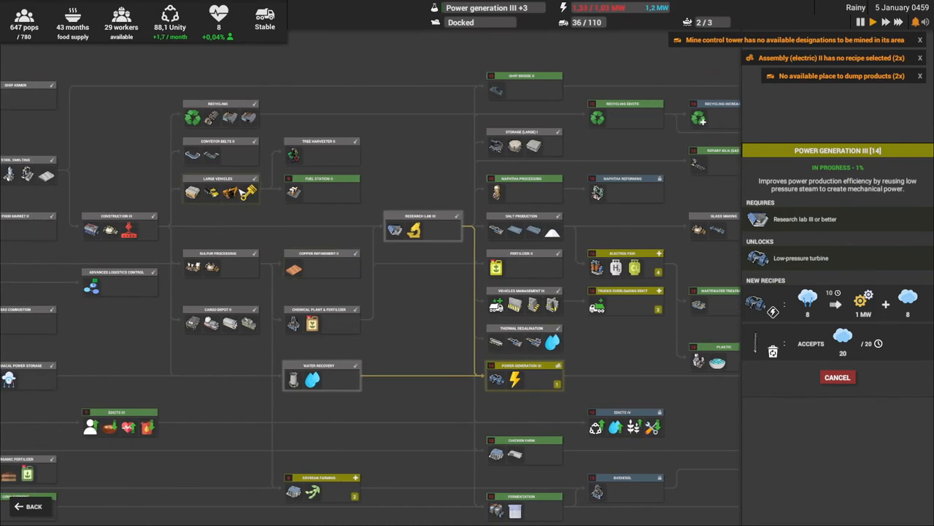
# Review the Salt production, Research lab III and Glass making nodes in the research tree
pyautogui.click(219, 191)
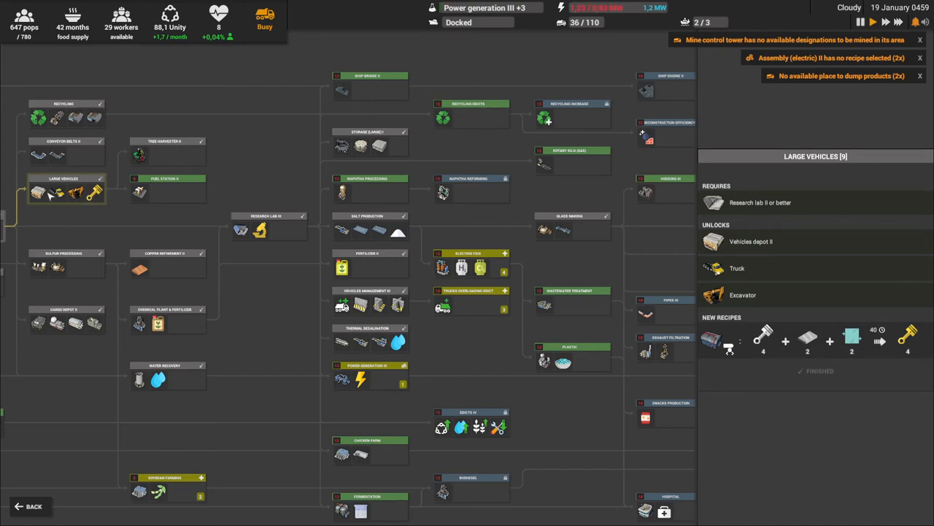
pyautogui.click(368, 231)
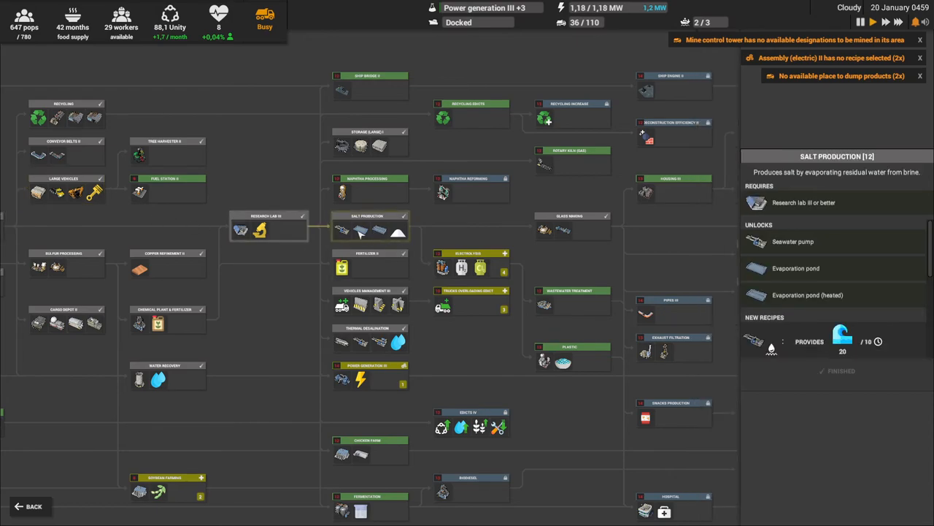
pyautogui.click(269, 228)
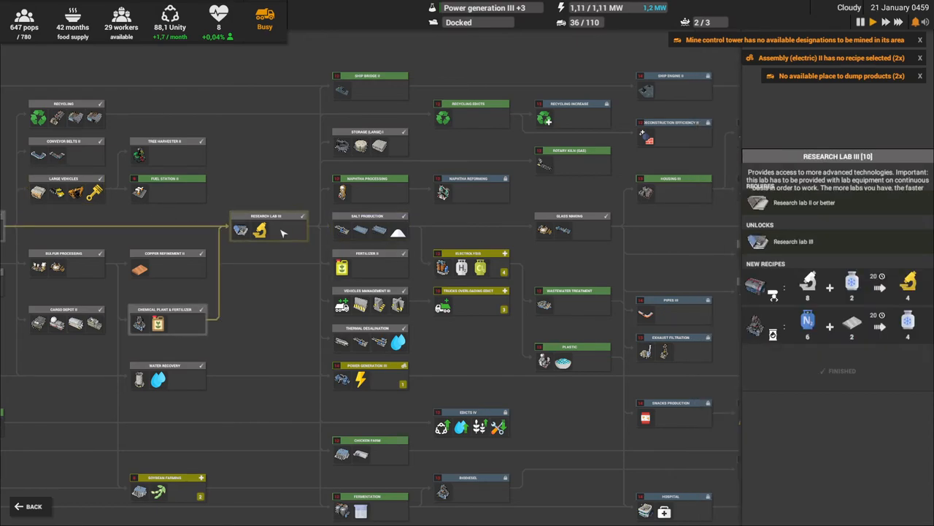
pyautogui.click(368, 230)
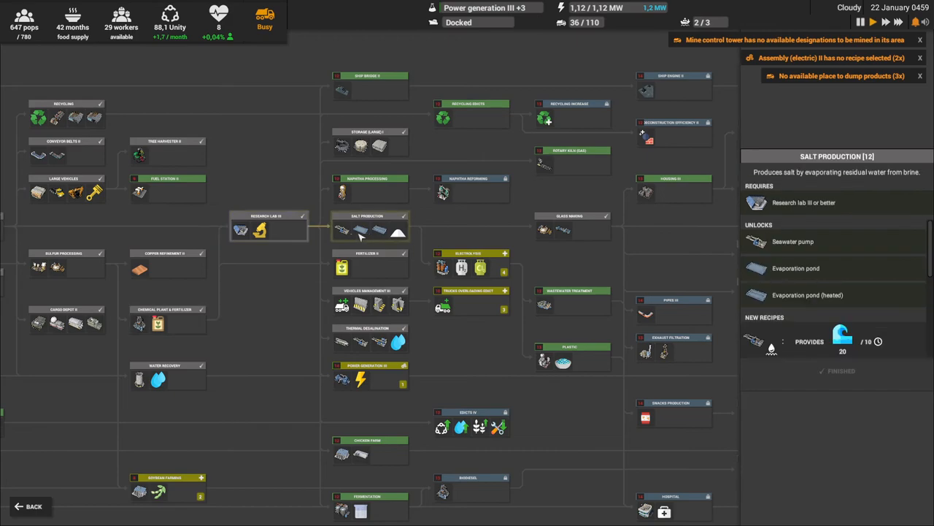
pyautogui.click(572, 226)
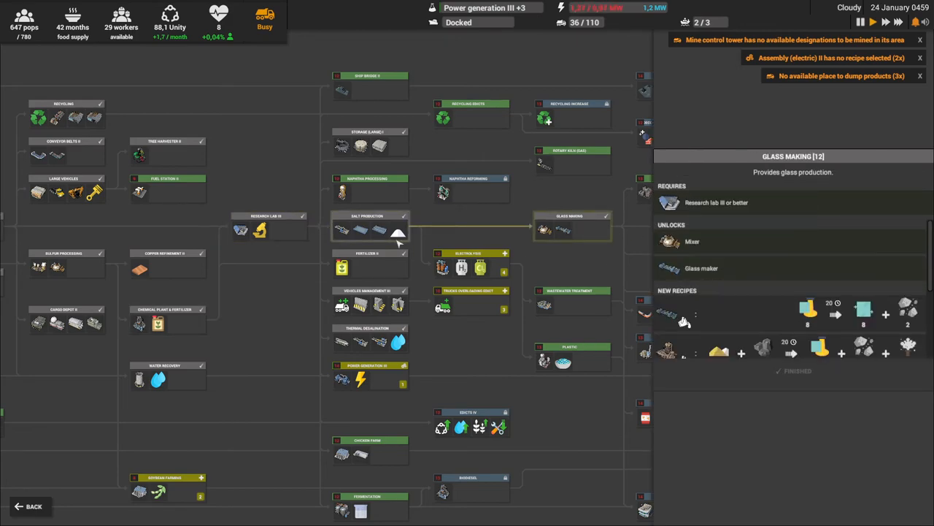
# Bring up the settlement's trade offers from the world map
pyautogui.click(32, 505)
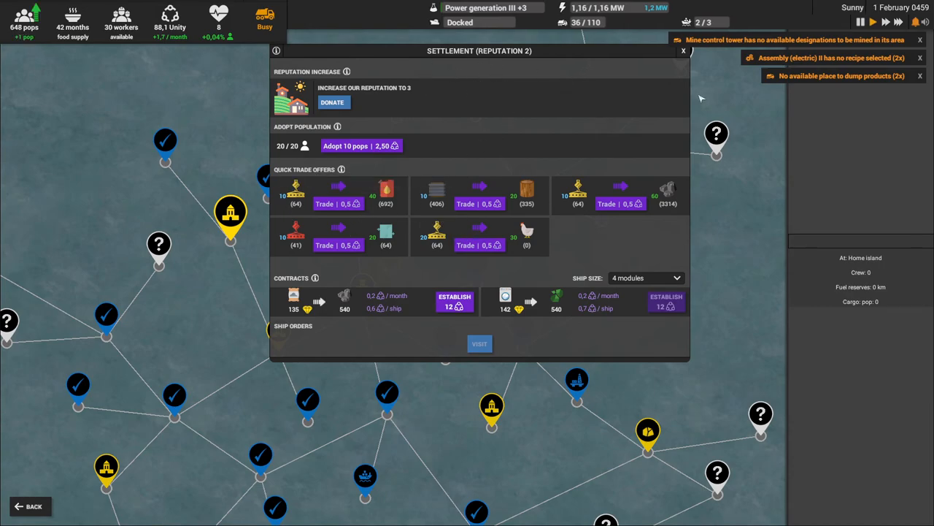
# Reopen the settlement trade window to inspect the glass quick trade, then close it
pyautogui.click(683, 50)
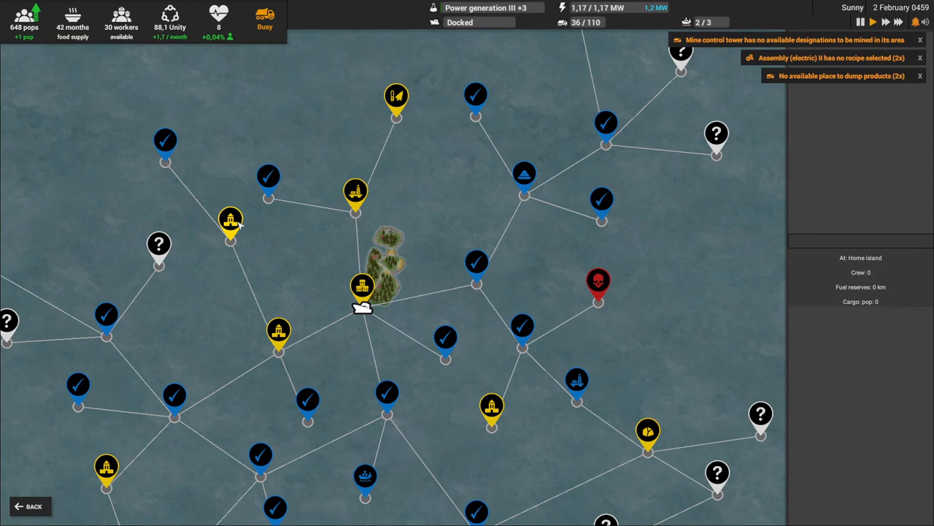
pyautogui.click(230, 219)
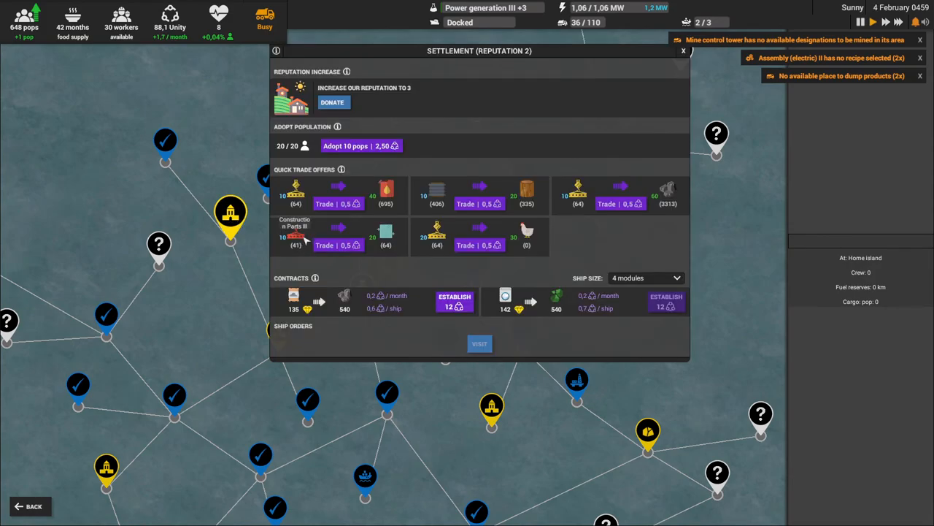
pyautogui.moveTo(387, 232)
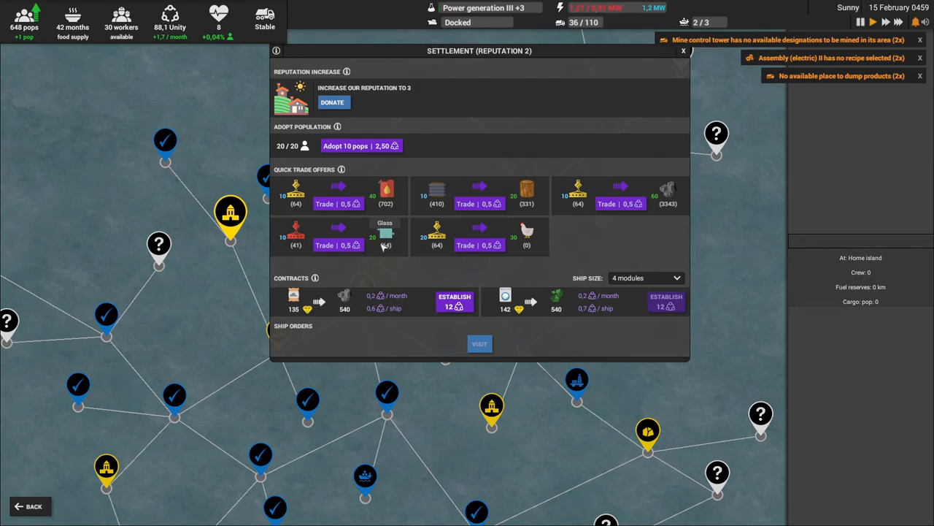
pyautogui.click(683, 50)
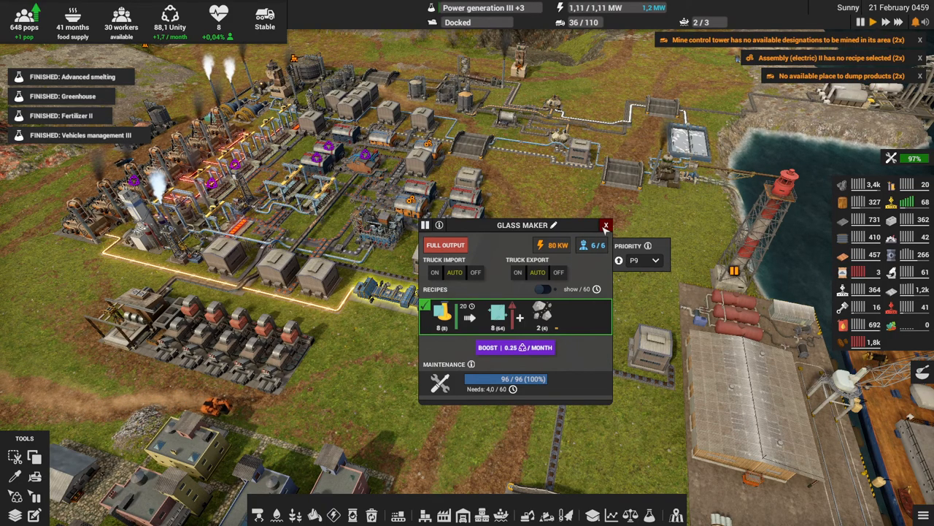
pyautogui.moveTo(559, 273)
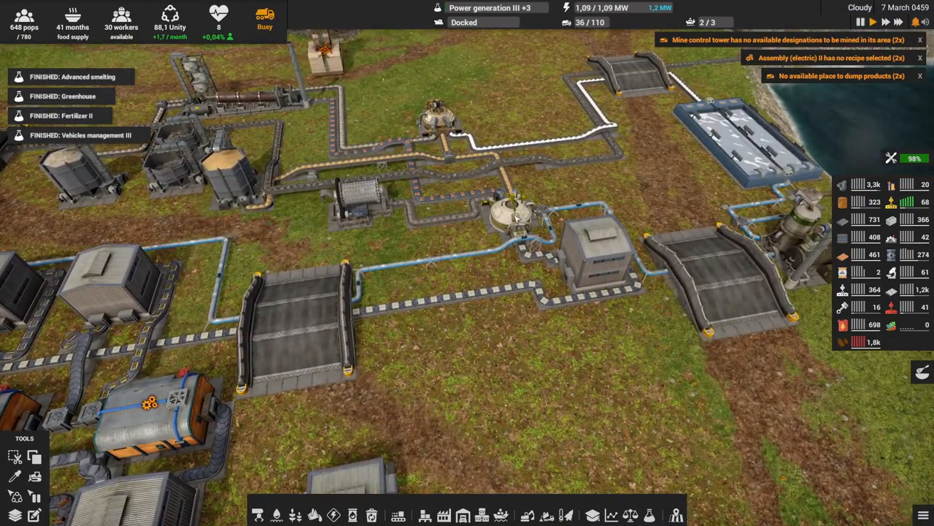
# Select the mixer building to show its recipe list
pyautogui.click(514, 212)
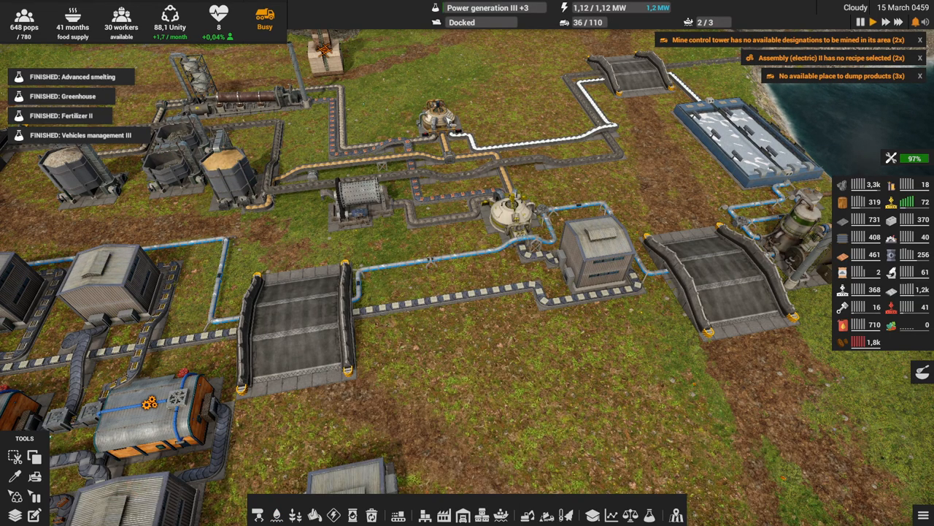
pyautogui.click(435, 117)
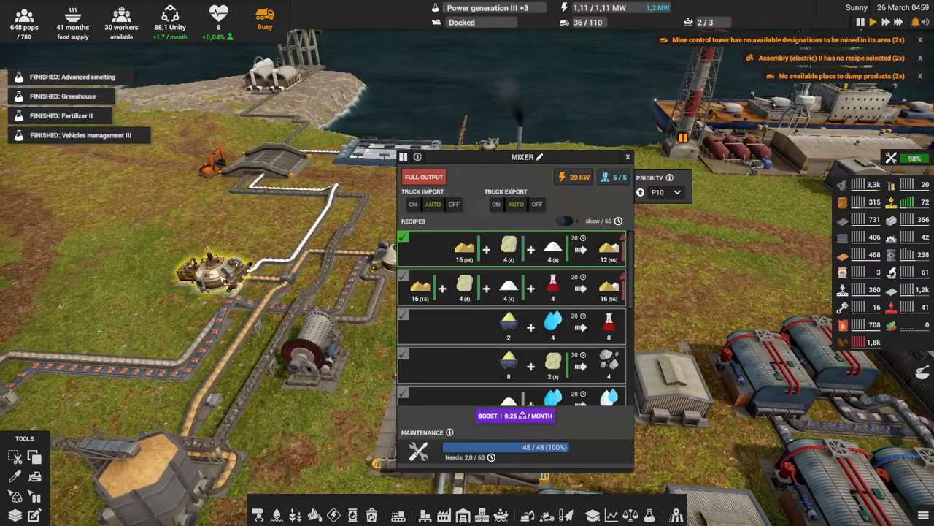
pyautogui.moveTo(552, 260)
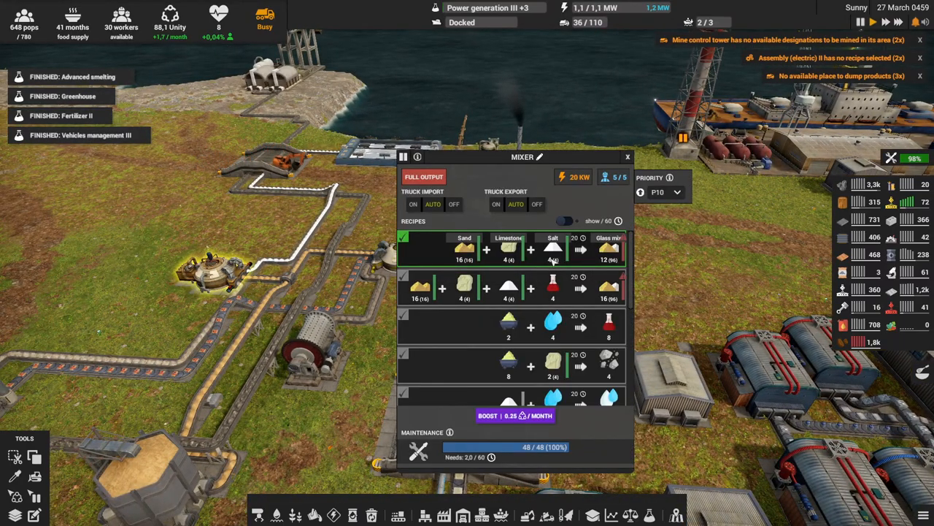
# Close the mixer's details after reviewing the sand, limestone and salt glass mix recipe
pyautogui.click(628, 156)
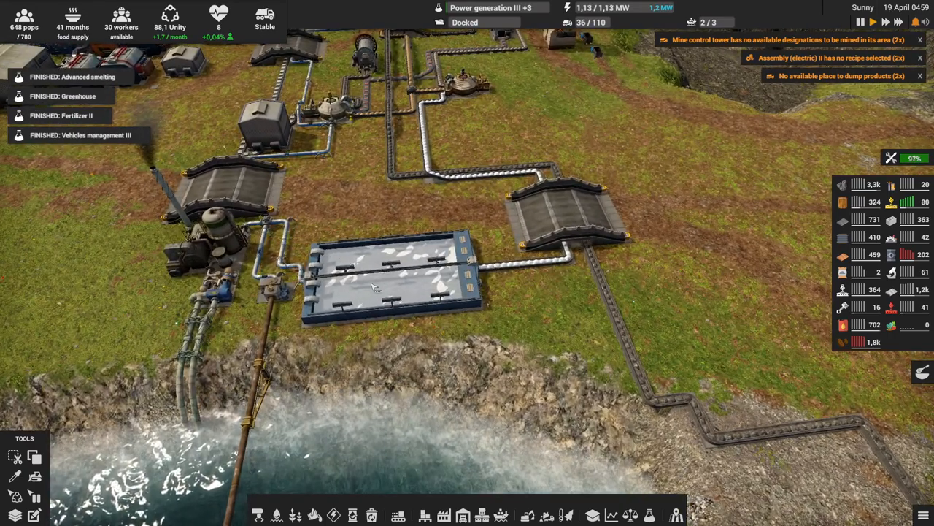
# Check the heated evaporation pond's brine-to-salt recipes, opening and closing its panel twice
pyautogui.click(380, 284)
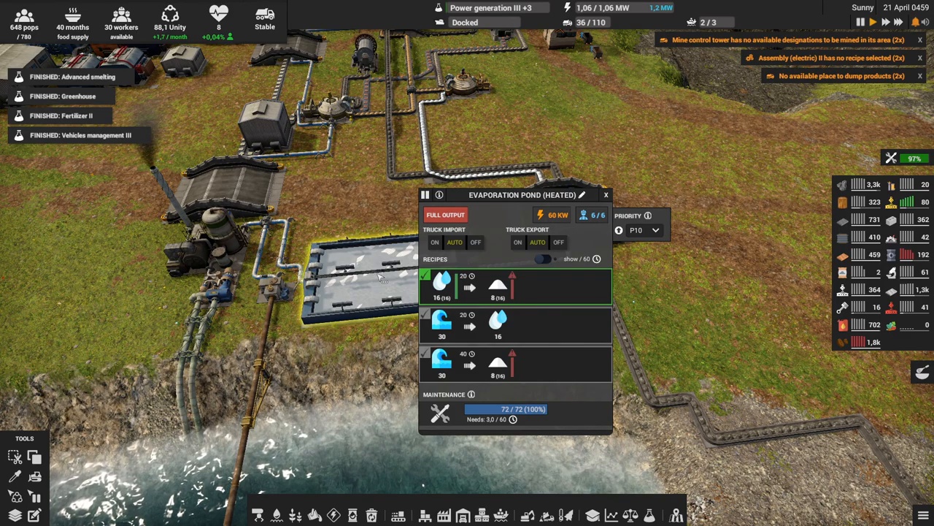
pyautogui.click(604, 195)
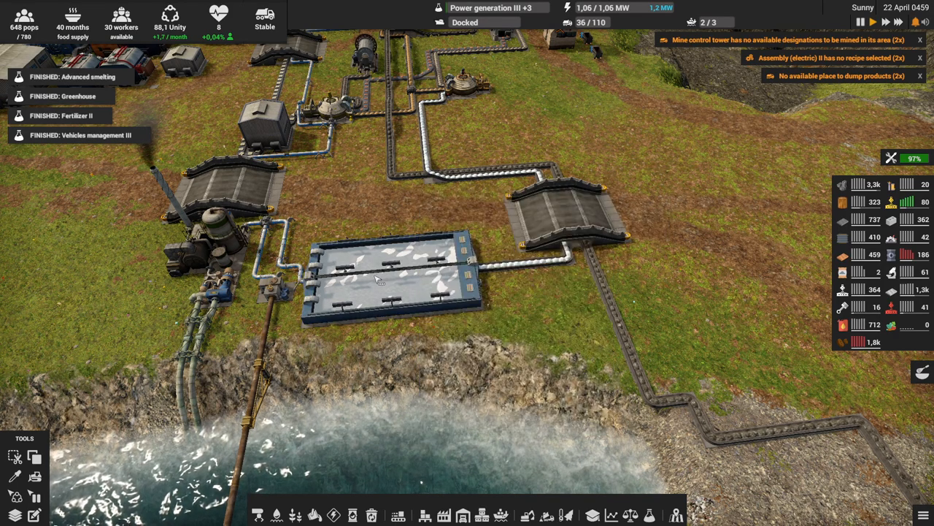
pyautogui.click(380, 280)
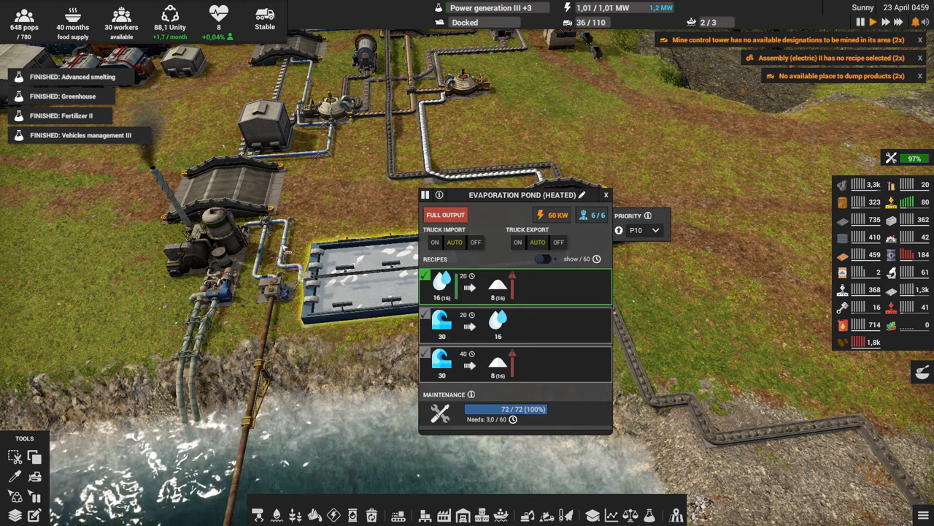
pyautogui.click(205, 241)
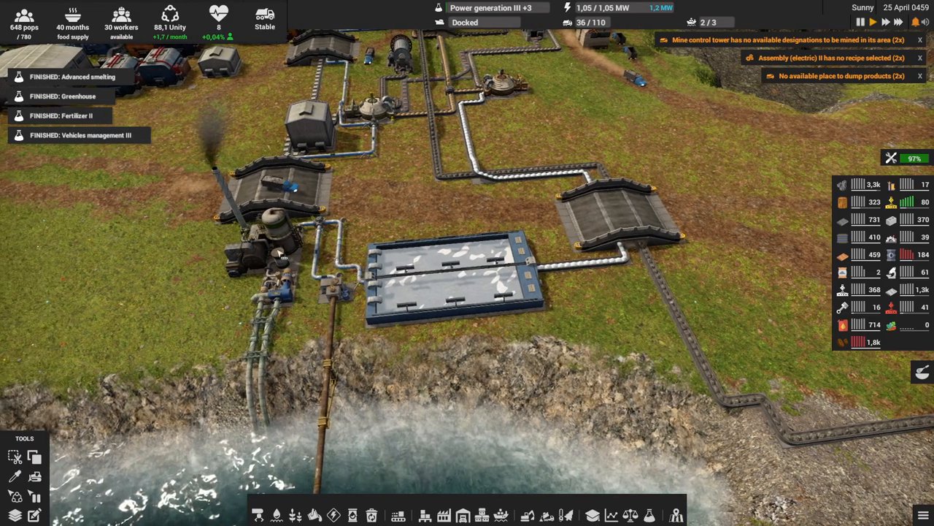
# Check the mixer's glass mix recipe and close its panel
pyautogui.click(274, 241)
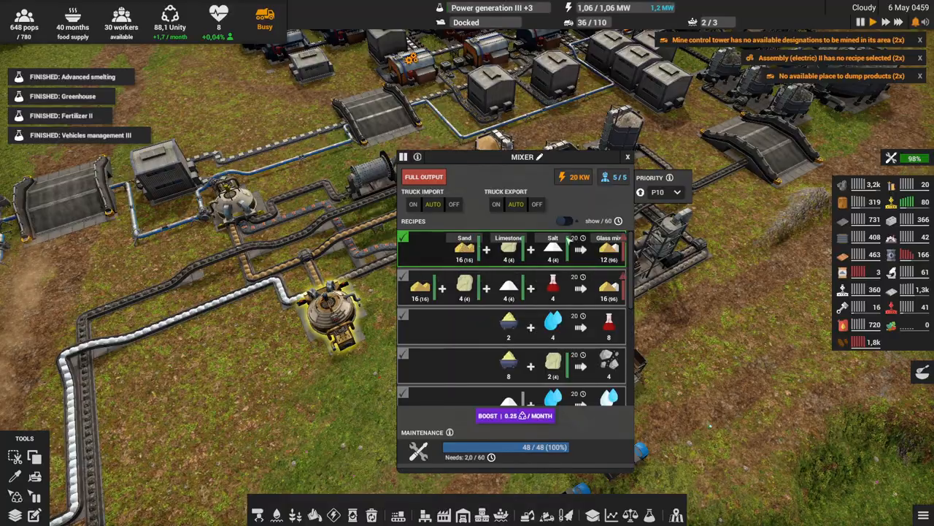
pyautogui.click(626, 157)
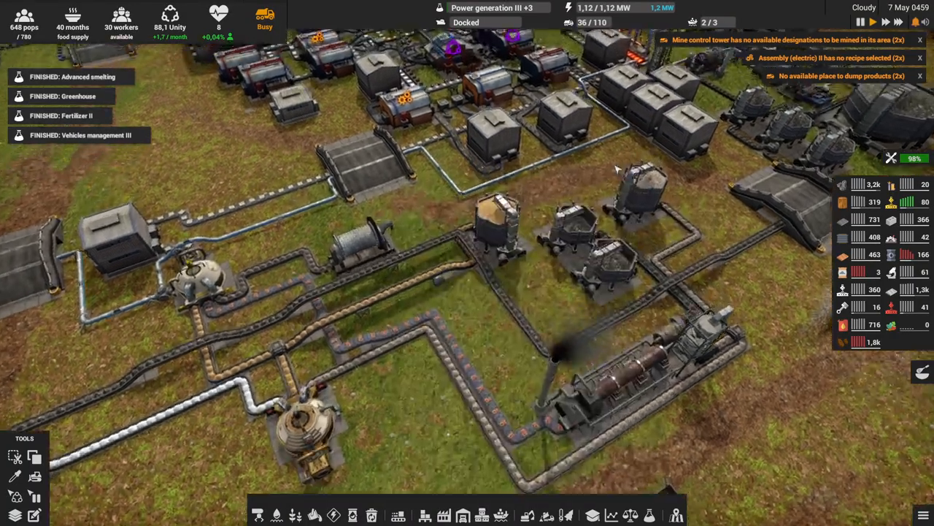